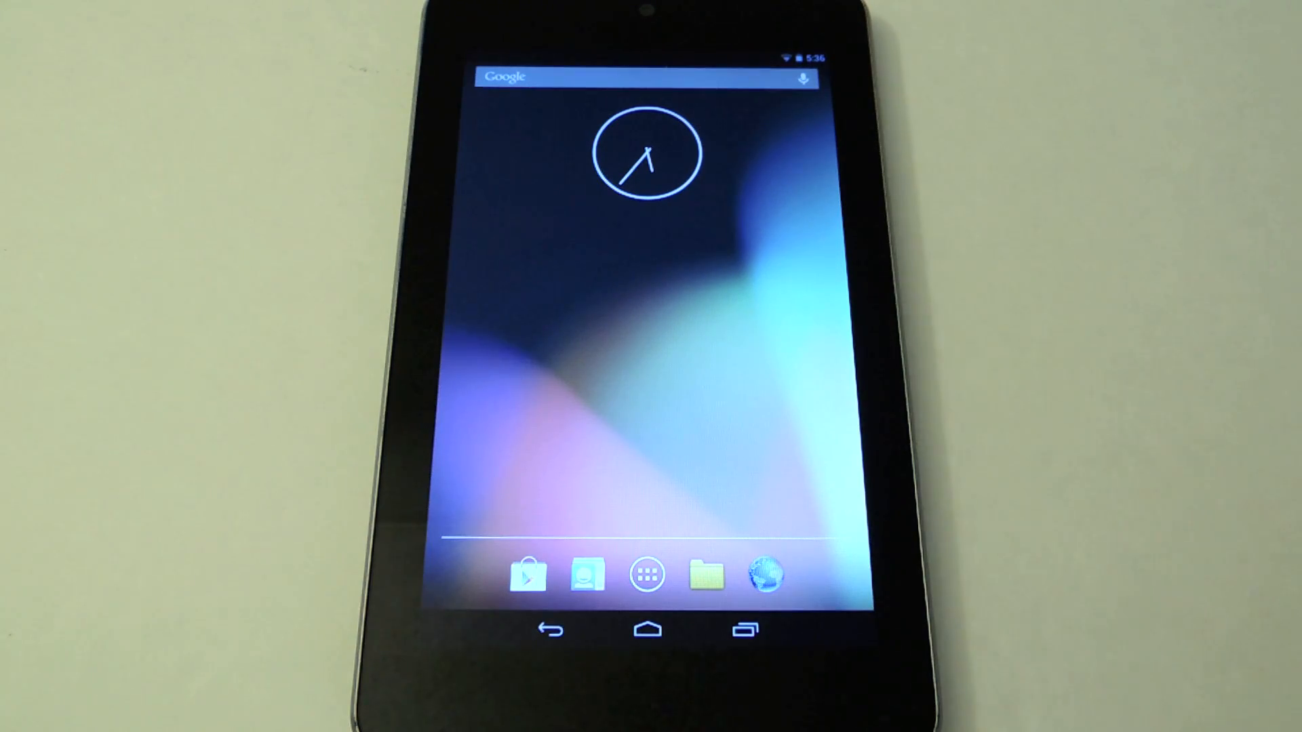
Step: In OI File Manager's Download folder, locate TouchWiz.Jelly.Bean.Addon.1.3.3.zip
{"action": "left_click", "coordinate": [646, 575]}
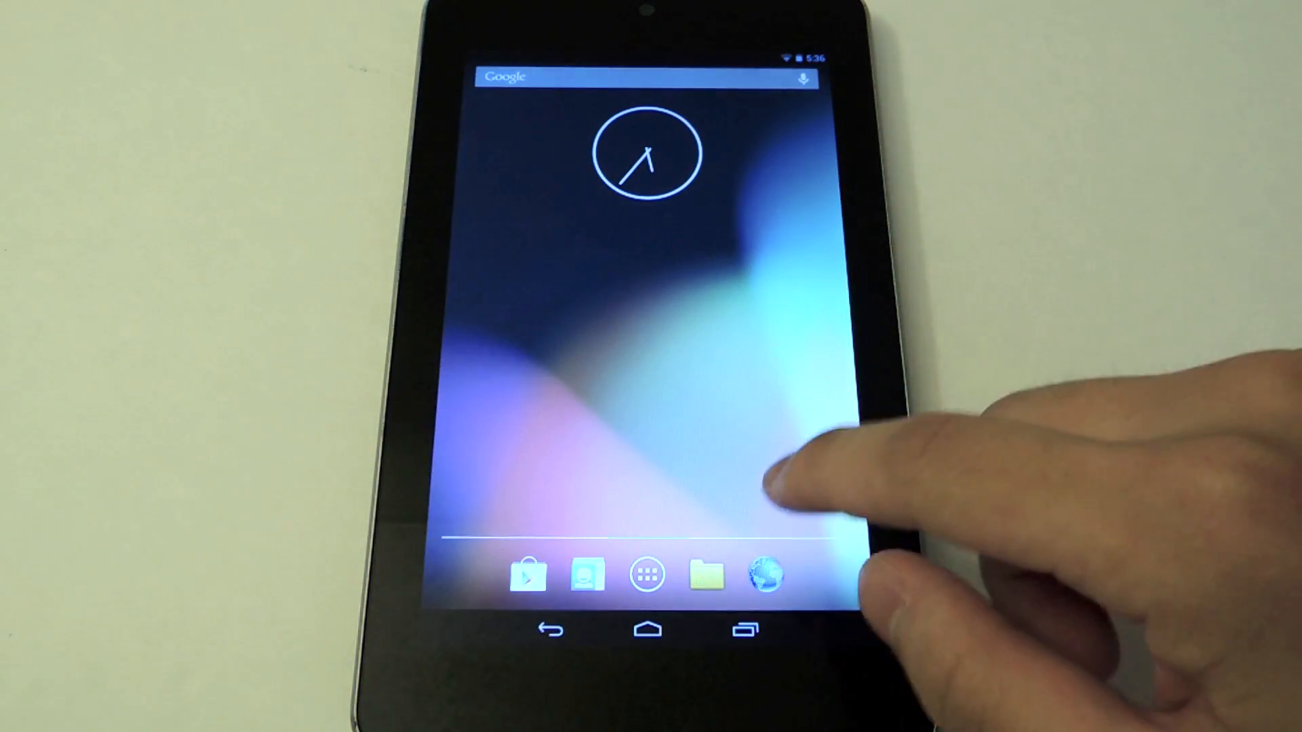
{"action": "left_click", "coordinate": [704, 573]}
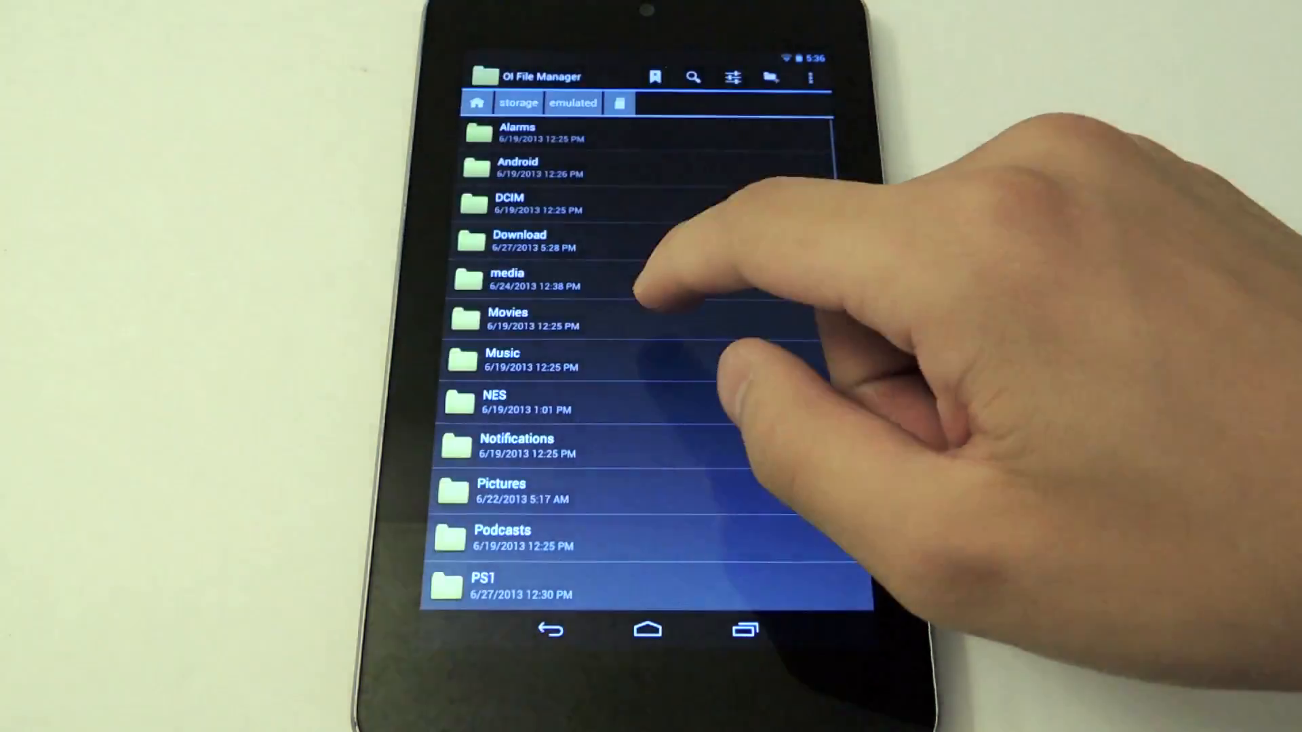
{"action": "left_click", "coordinate": [519, 241]}
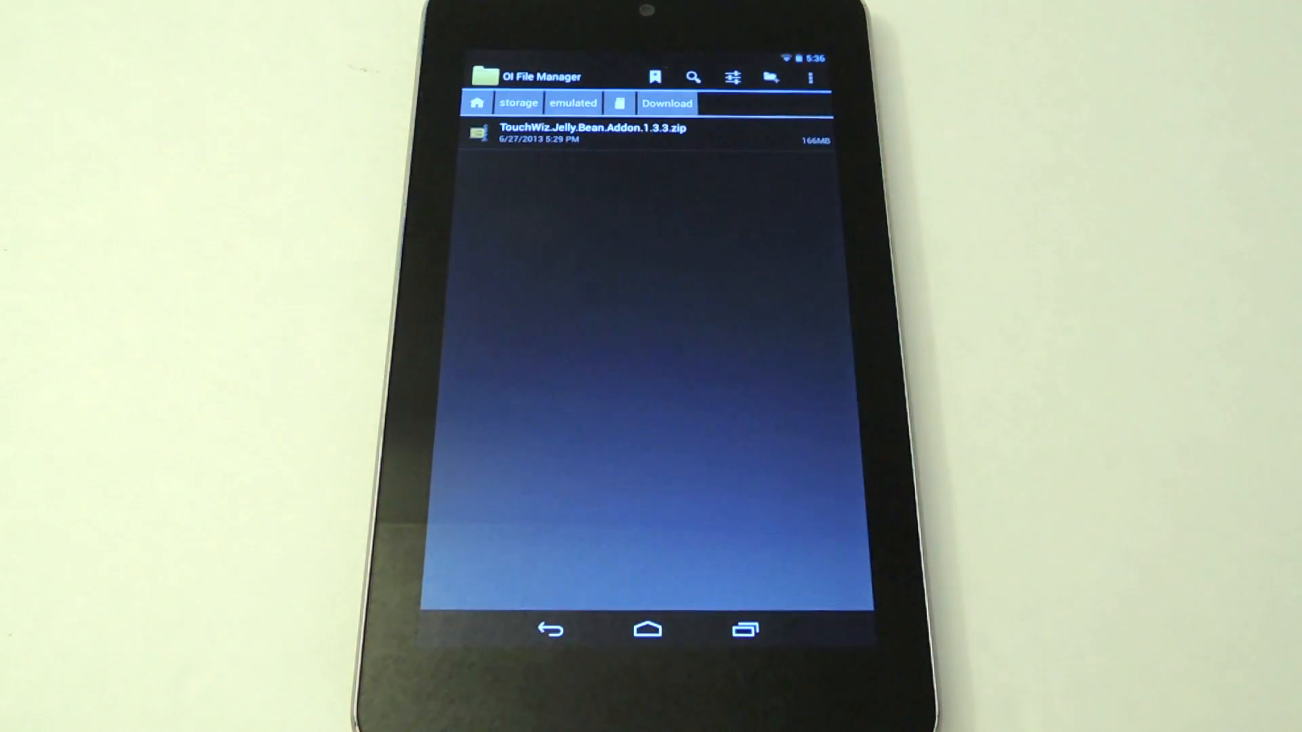
{"action": "left_click", "coordinate": [647, 629]}
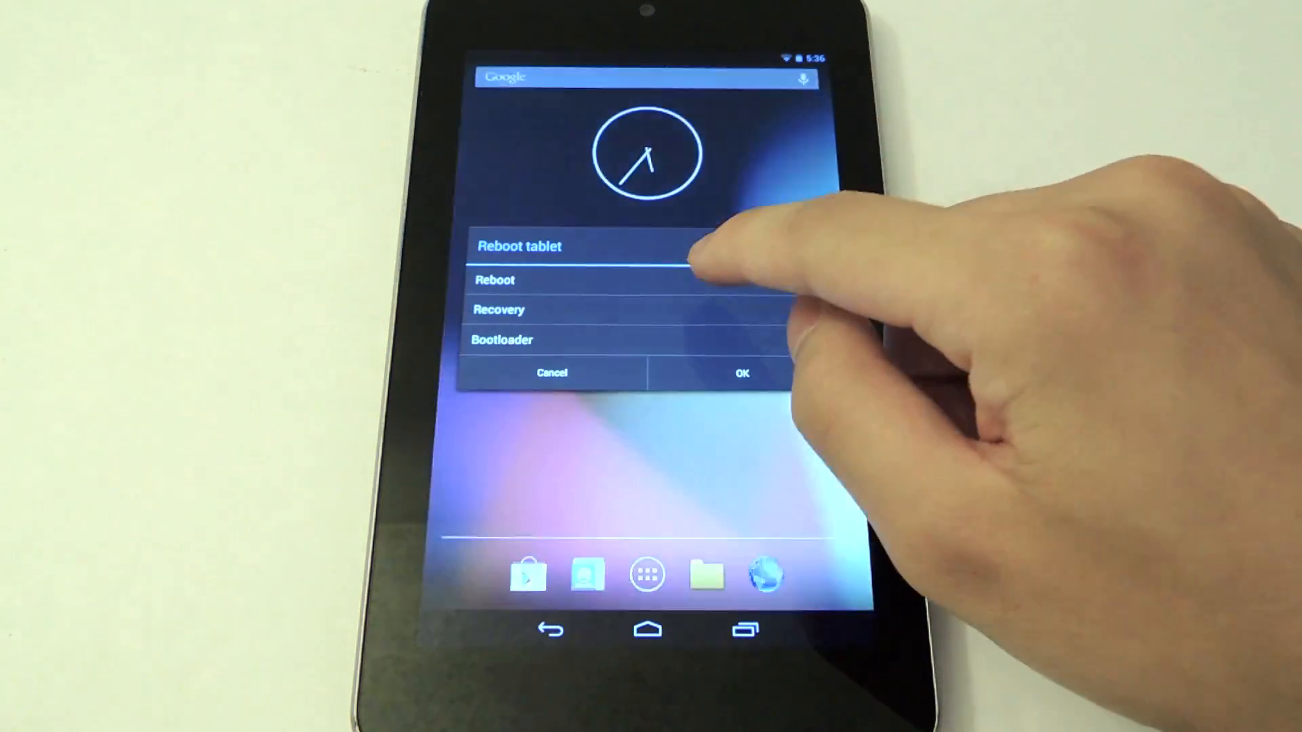
Step: Choose Recovery in the reboot dialog to restart into Team Win Recovery
{"action": "left_click", "coordinate": [739, 373]}
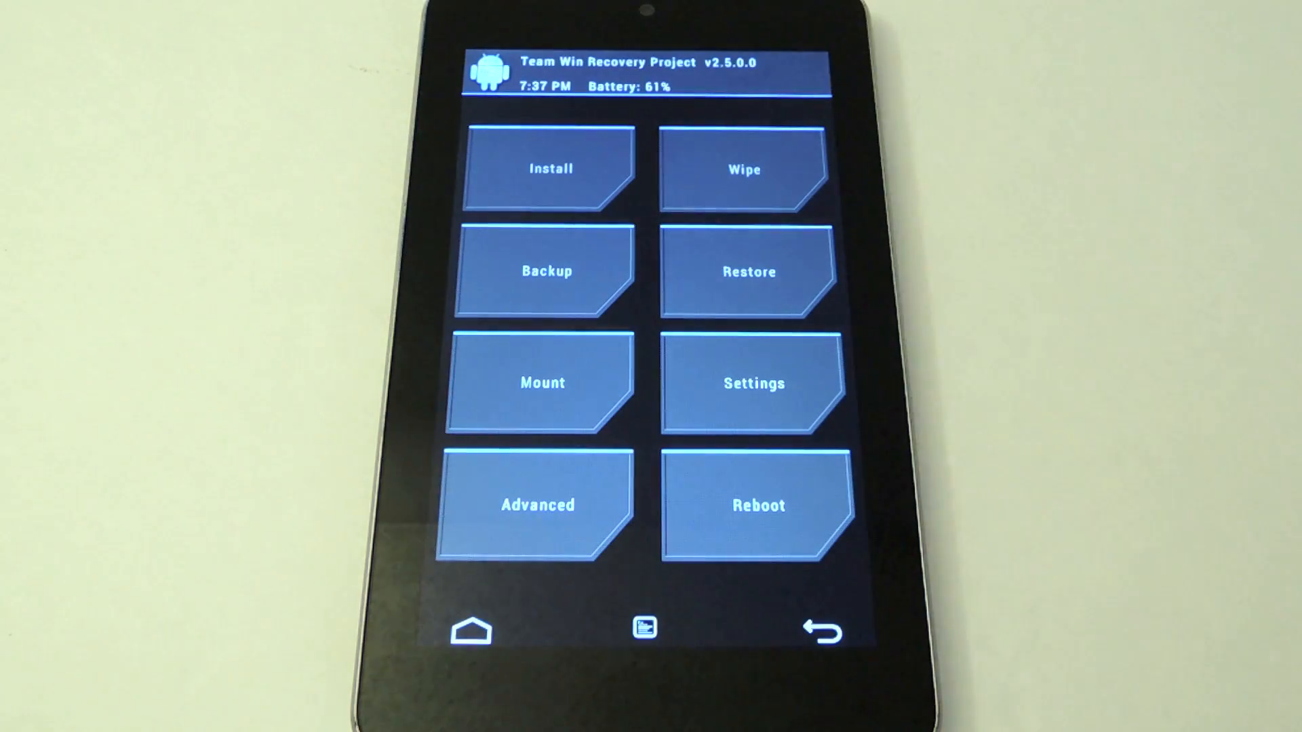
Step: Flash TouchWiz.Jelly.Bean.Addon.1.3.3.zip from Download via TWRP's Install option
{"action": "left_click", "coordinate": [550, 169]}
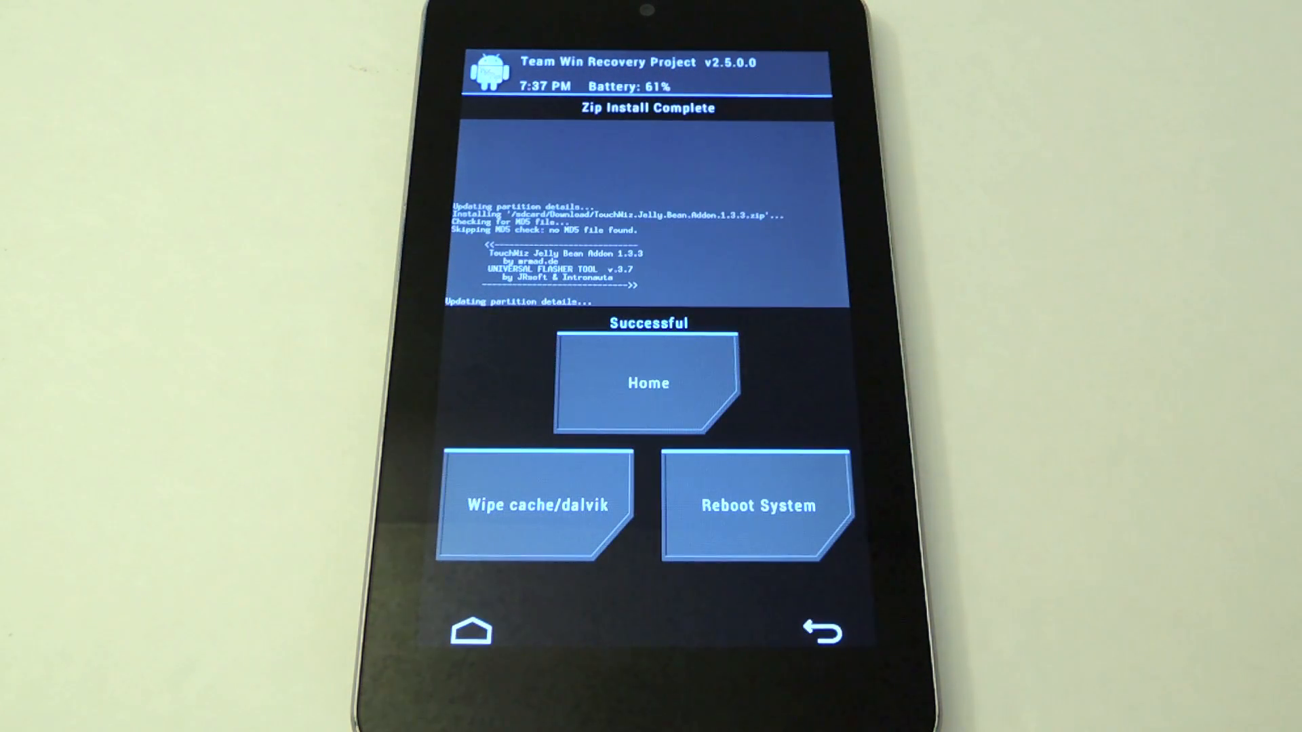
Step: Reboot from recovery to Android, reaching the Launcher or TouchWiz home chooser
{"action": "left_click", "coordinate": [757, 506]}
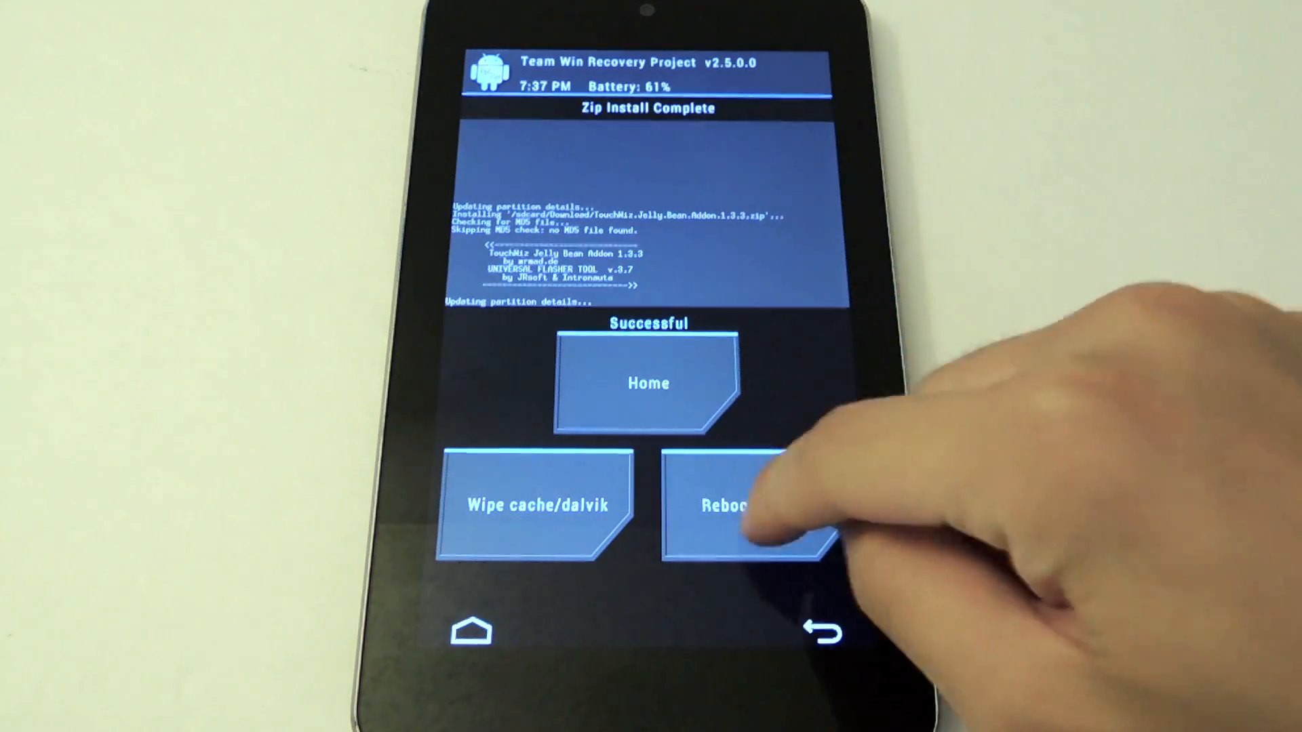
{"action": "left_click", "coordinate": [728, 507]}
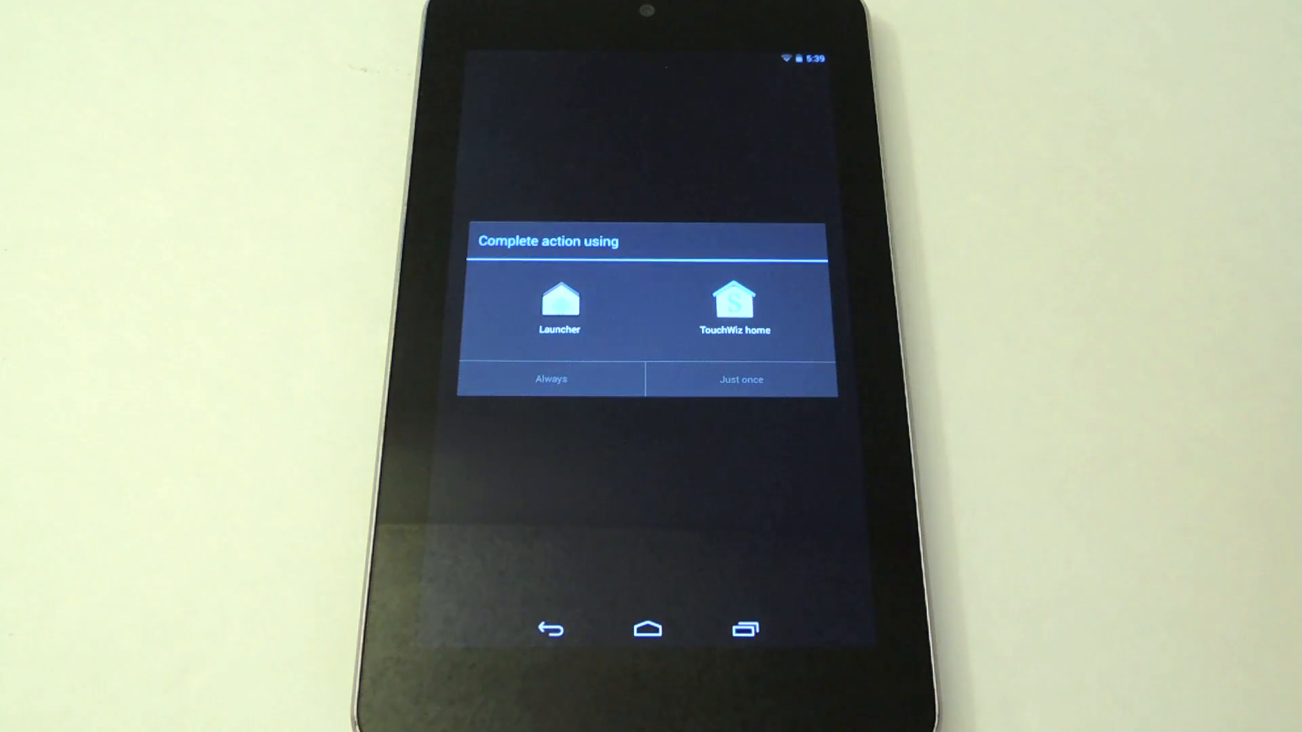
Step: Set TouchWiz home as the default home app and browse its app drawer
{"action": "left_click", "coordinate": [733, 307]}
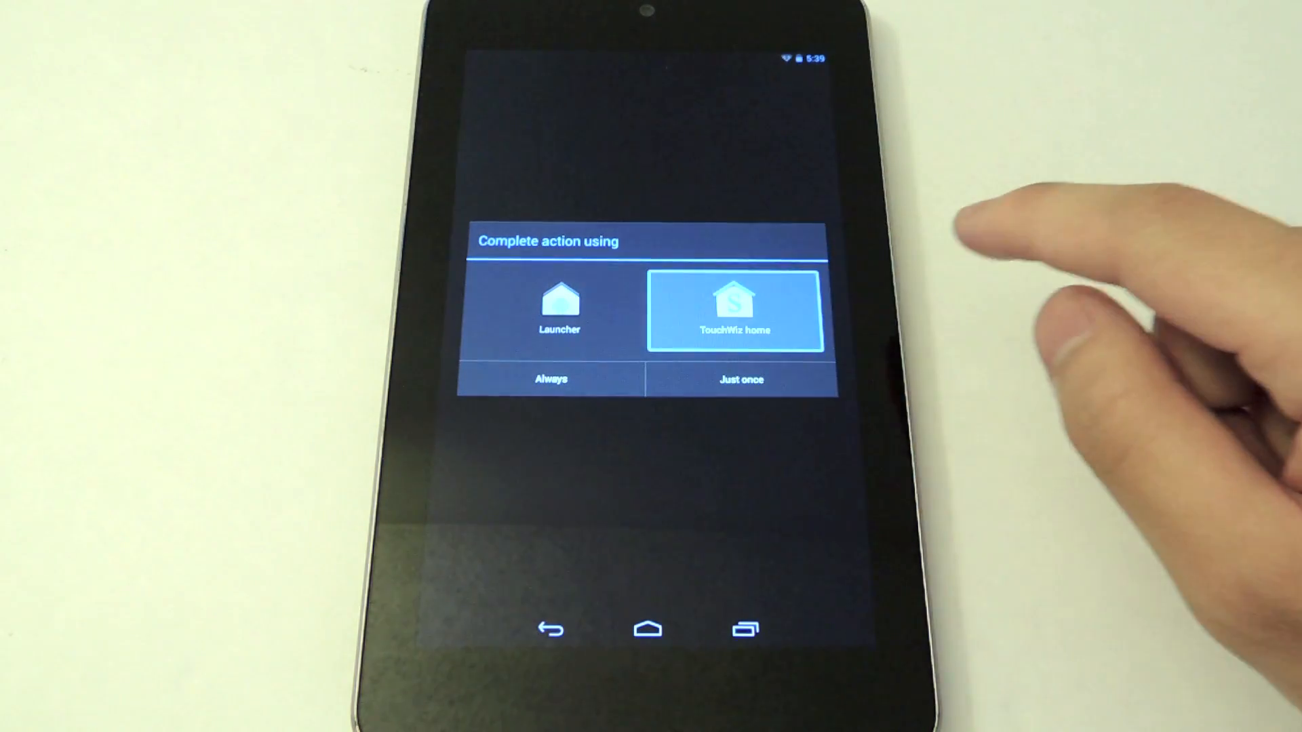
{"action": "left_click", "coordinate": [737, 379]}
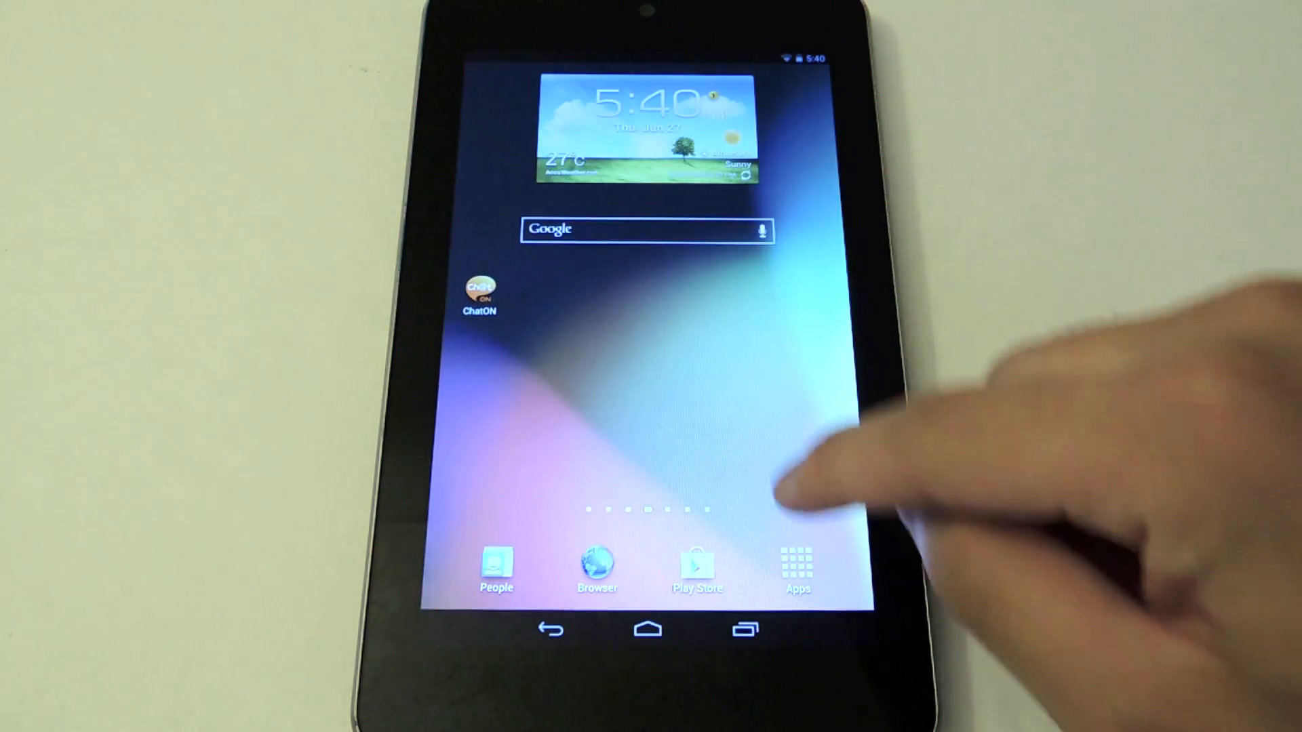
{"action": "left_click", "coordinate": [796, 569]}
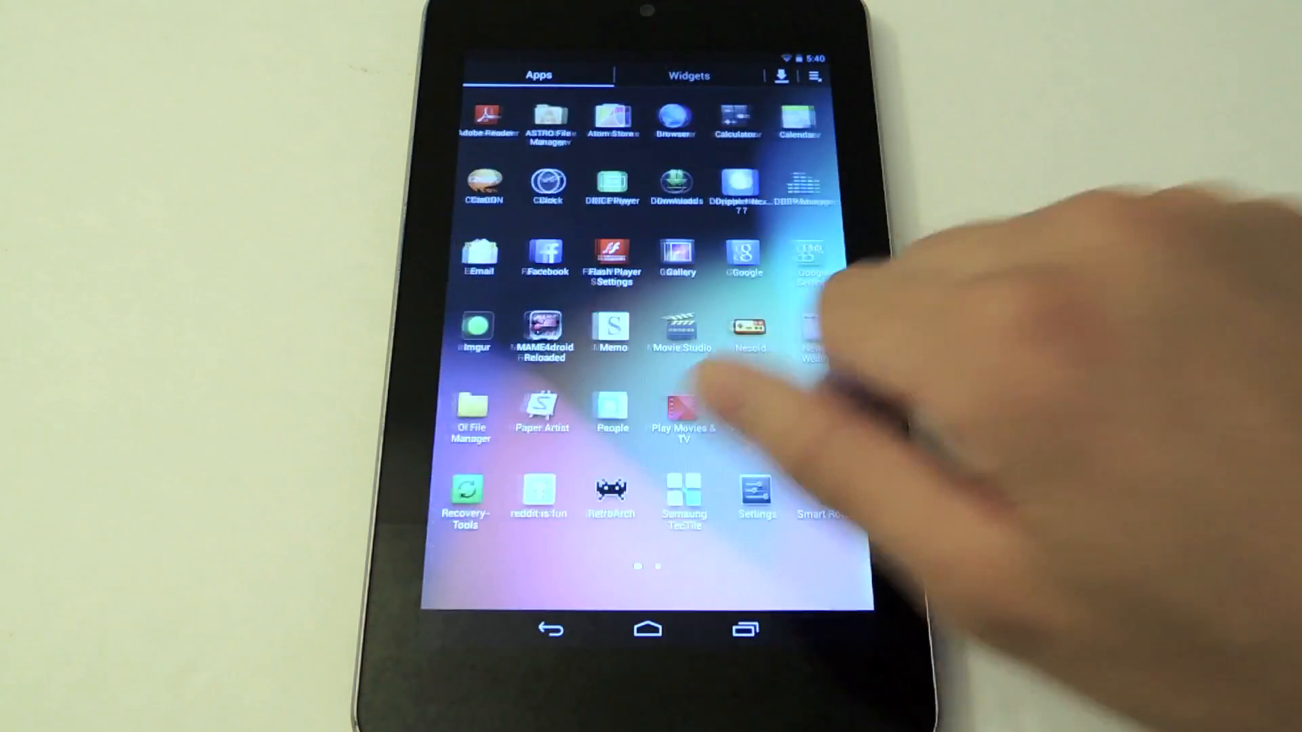
{"action": "left_click", "coordinate": [648, 628]}
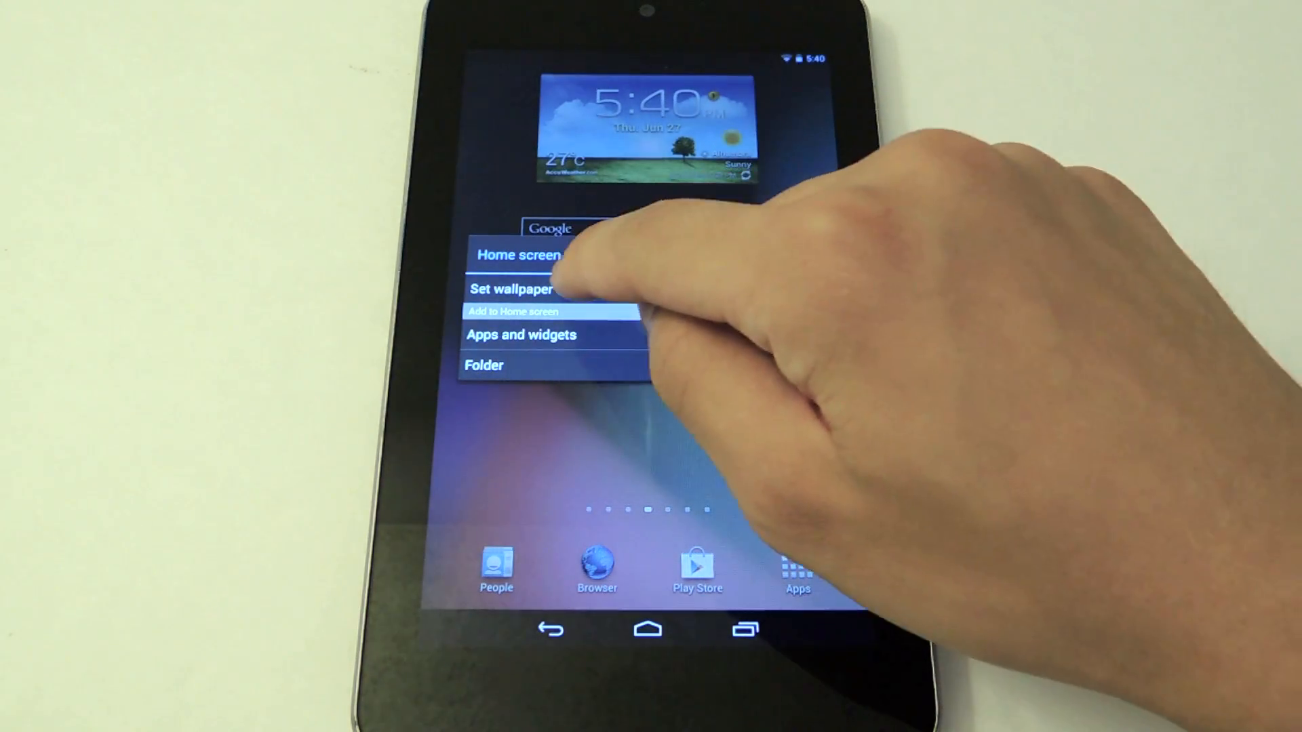
Step: Apply the orange-and-white light-burst image from Samsung's SecWallpaperChooser collection as wallpaper
{"action": "left_click", "coordinate": [511, 288]}
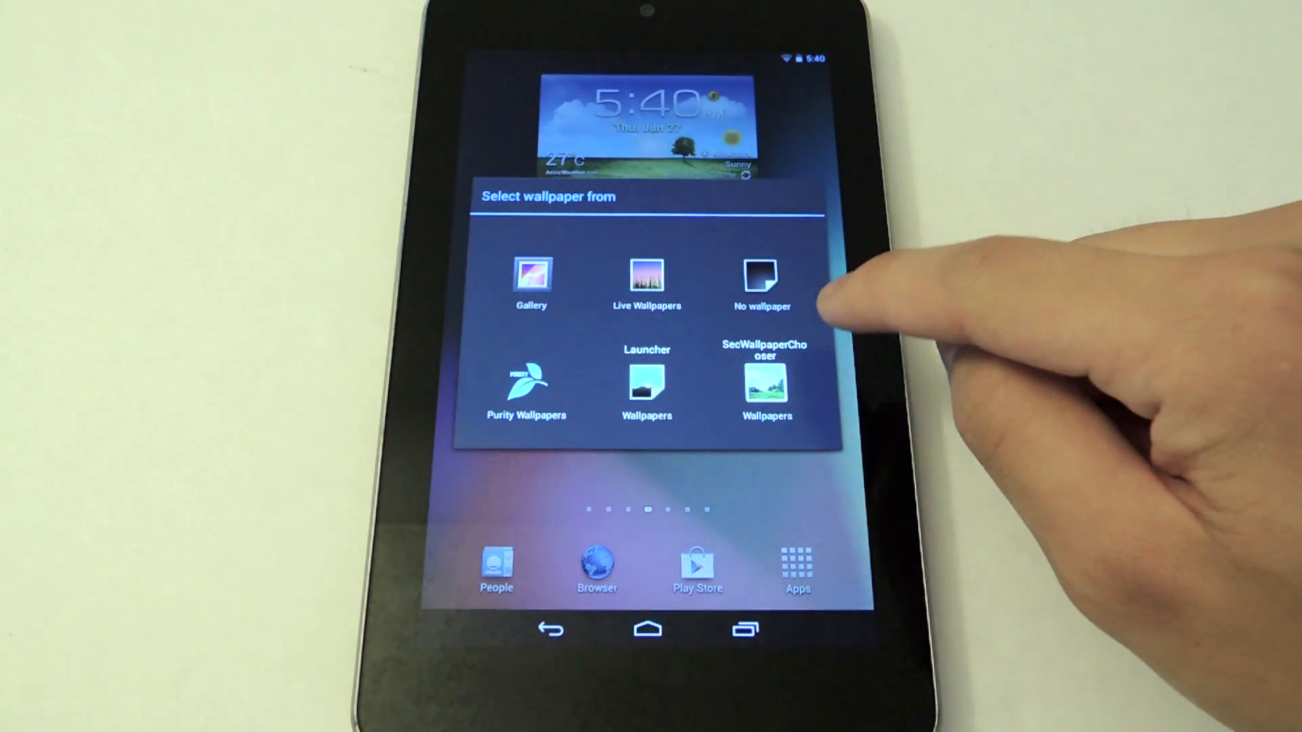
{"action": "left_click", "coordinate": [765, 384]}
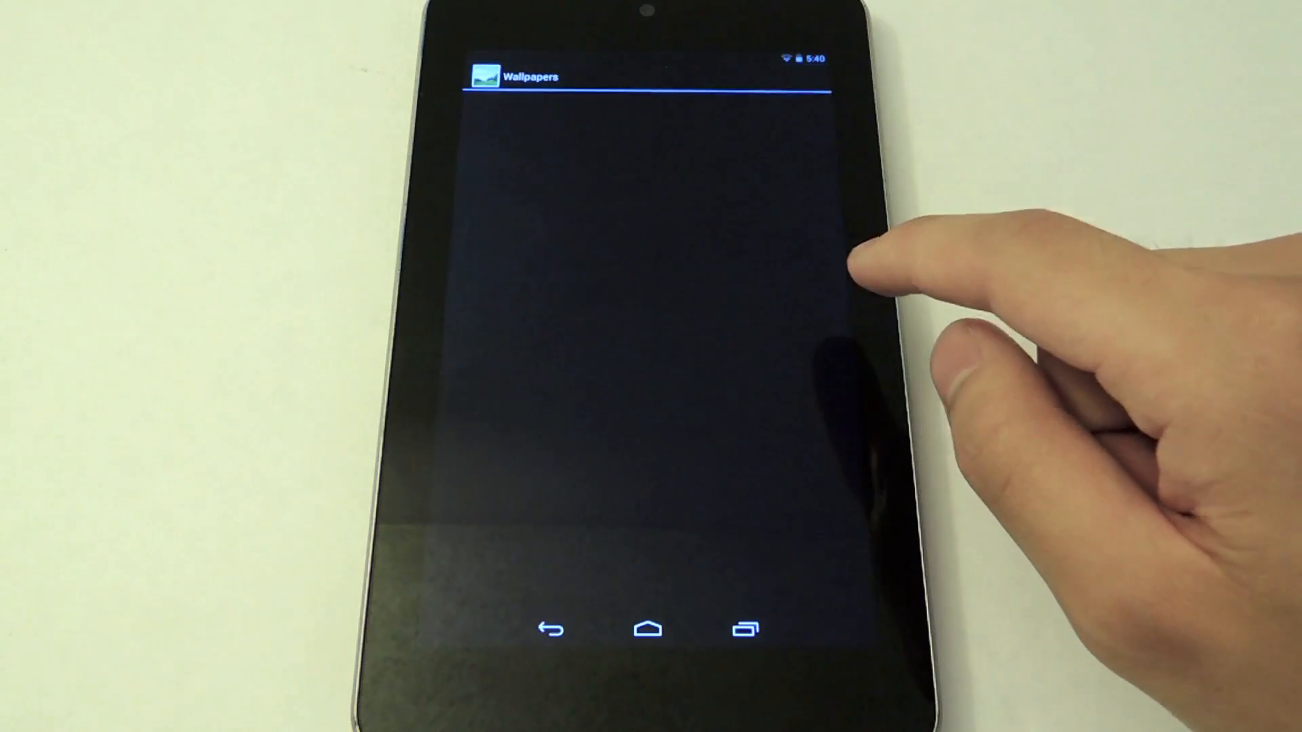
{"action": "left_click", "coordinate": [581, 536]}
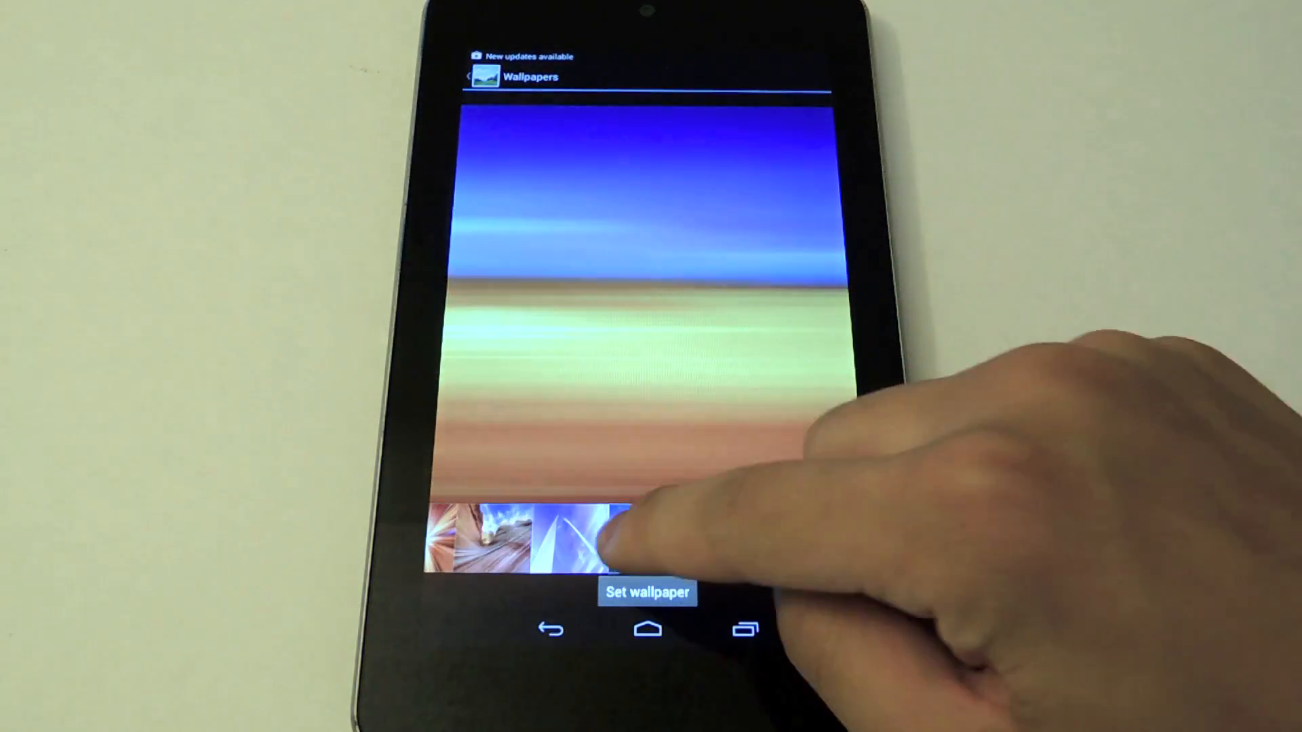
{"action": "left_click", "coordinate": [655, 540]}
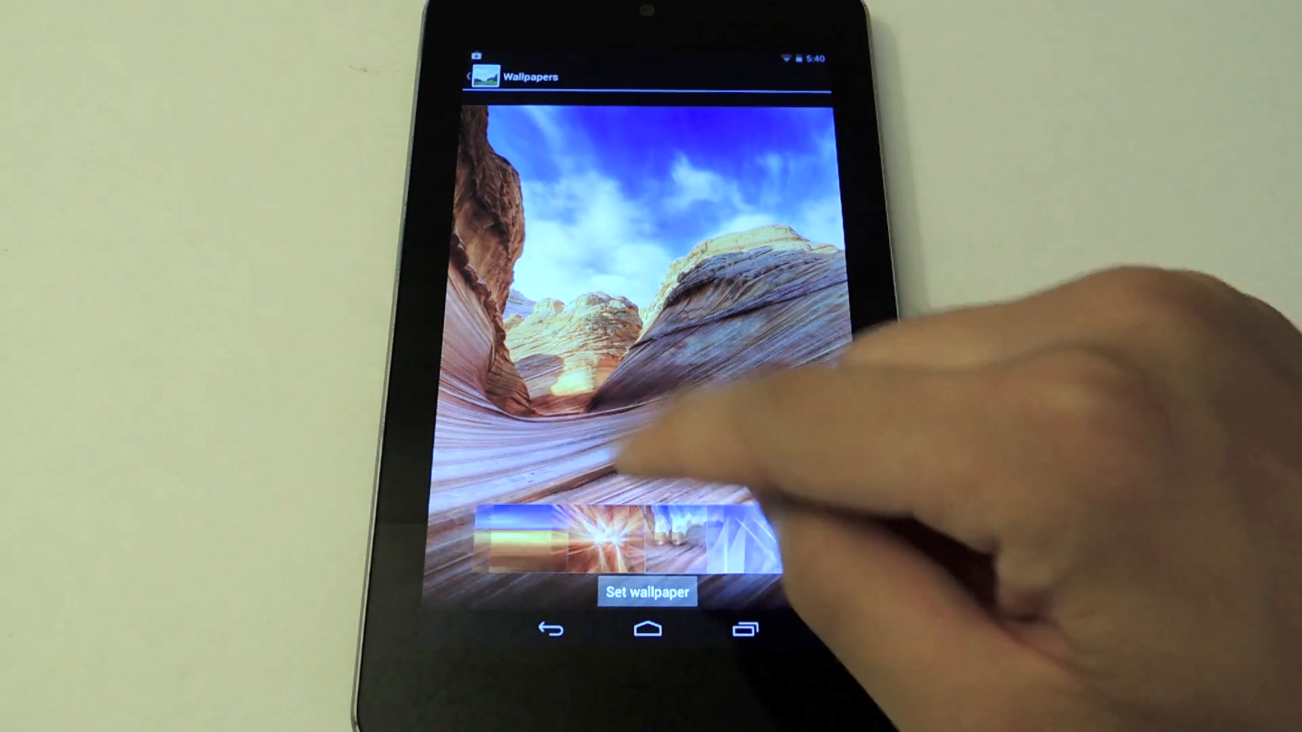
{"action": "left_click", "coordinate": [646, 593]}
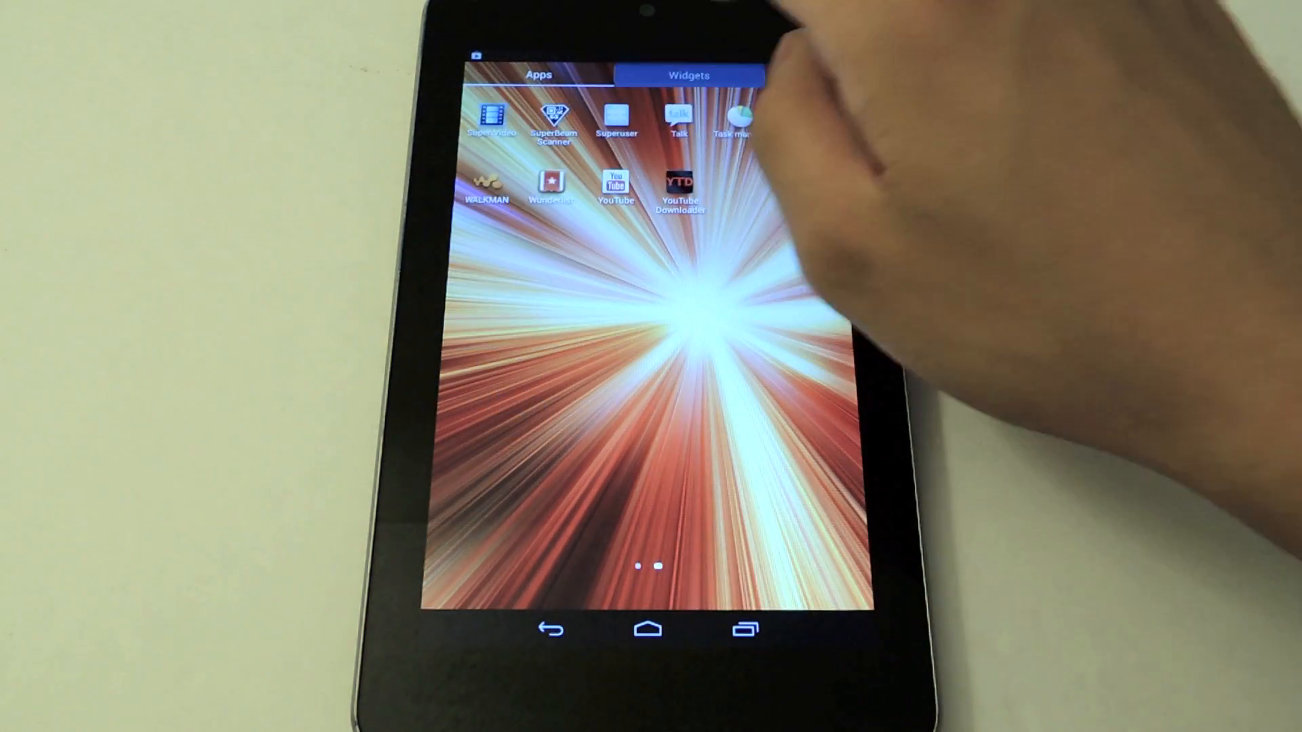
{"action": "left_click", "coordinate": [689, 75]}
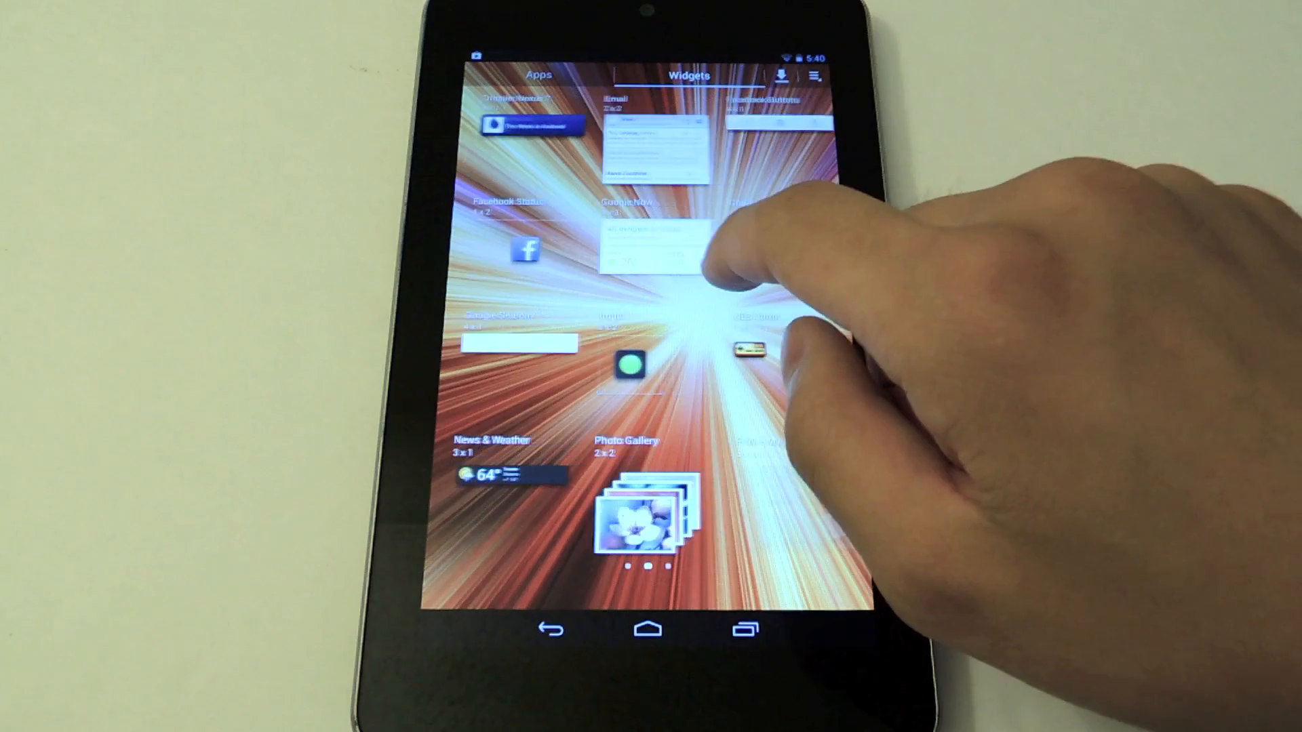
{"action": "scroll", "scroll_direction": "left", "scroll_amount": 3}
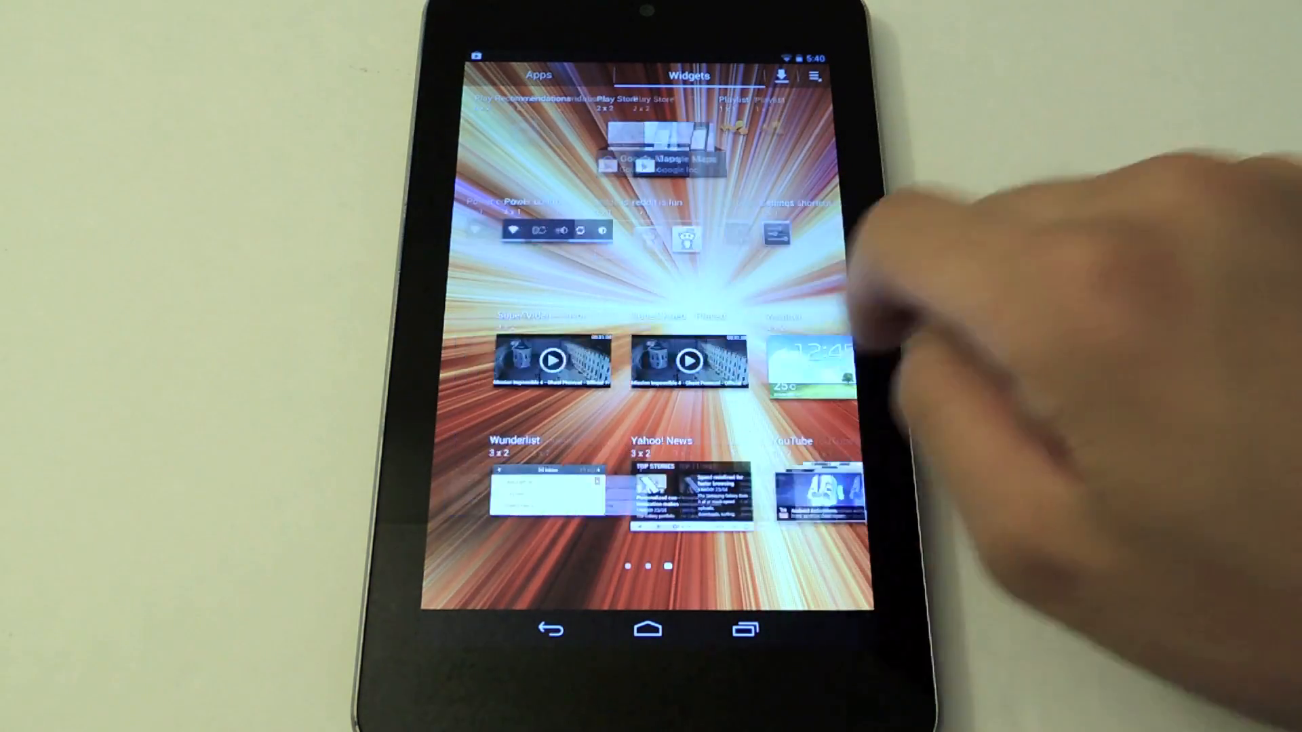
{"action": "left_click", "coordinate": [647, 629]}
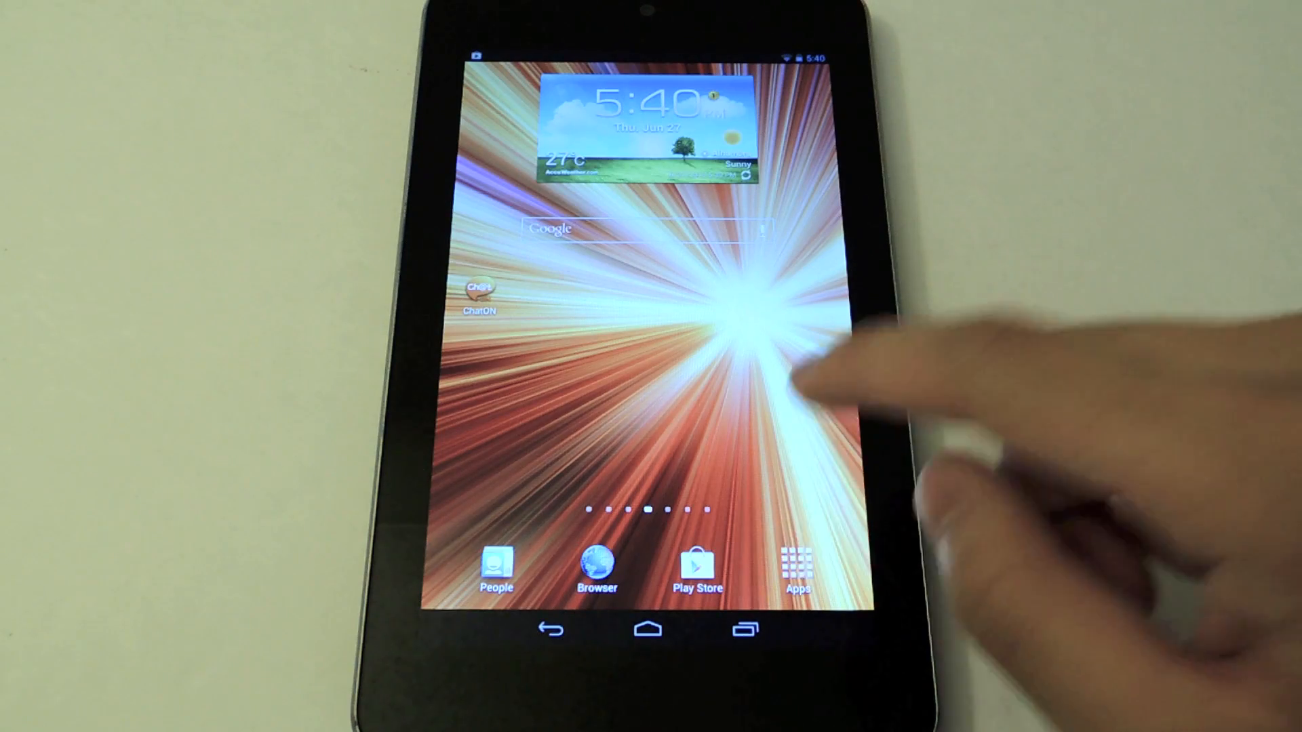
{"action": "left_click", "coordinate": [795, 565]}
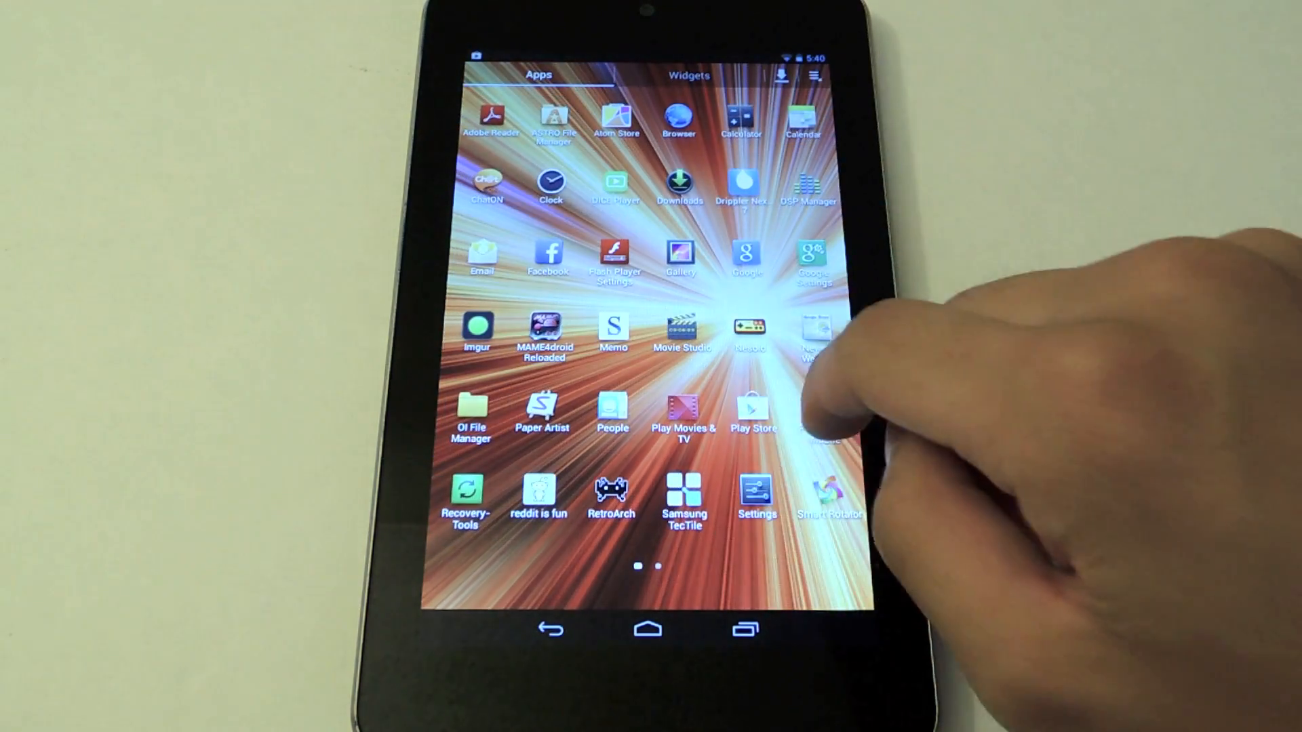
Step: Open Settings > About tablet showing Nexus 7, Android 4.2.2, Purity-5.5
{"action": "left_click", "coordinate": [754, 496]}
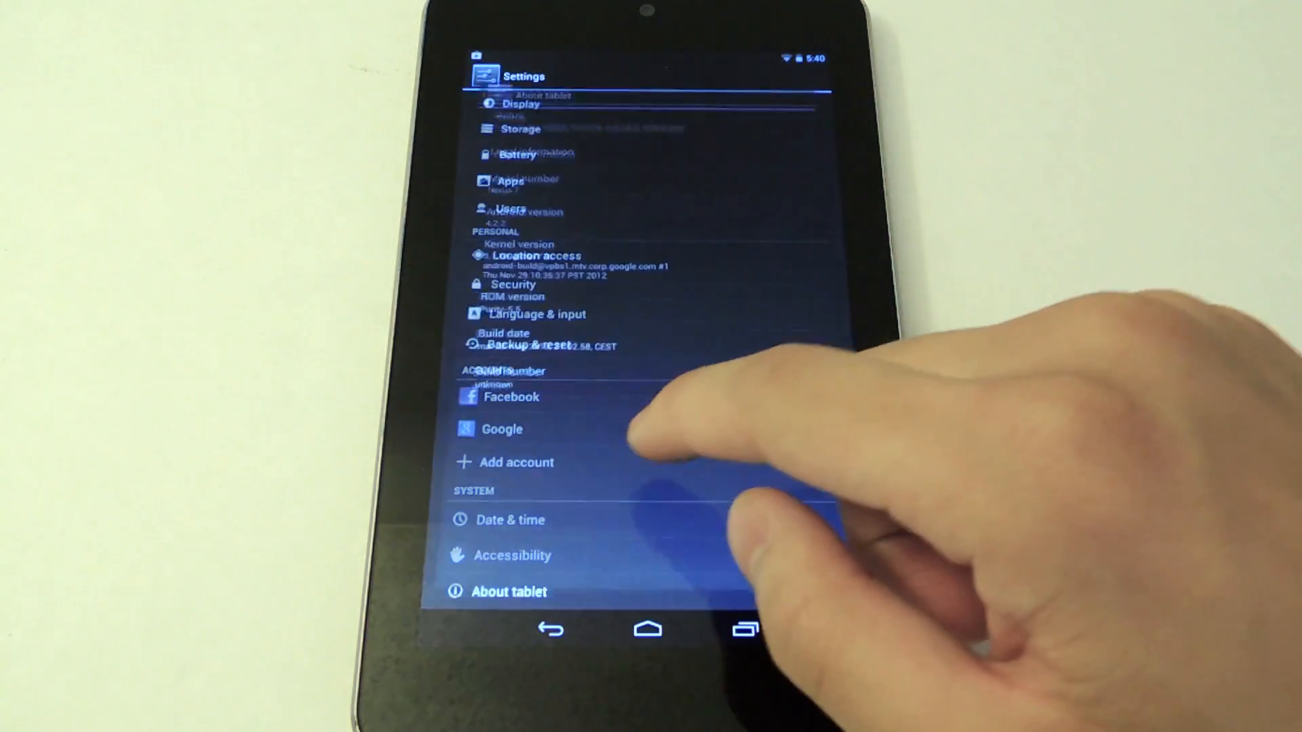
{"action": "left_click", "coordinate": [508, 591]}
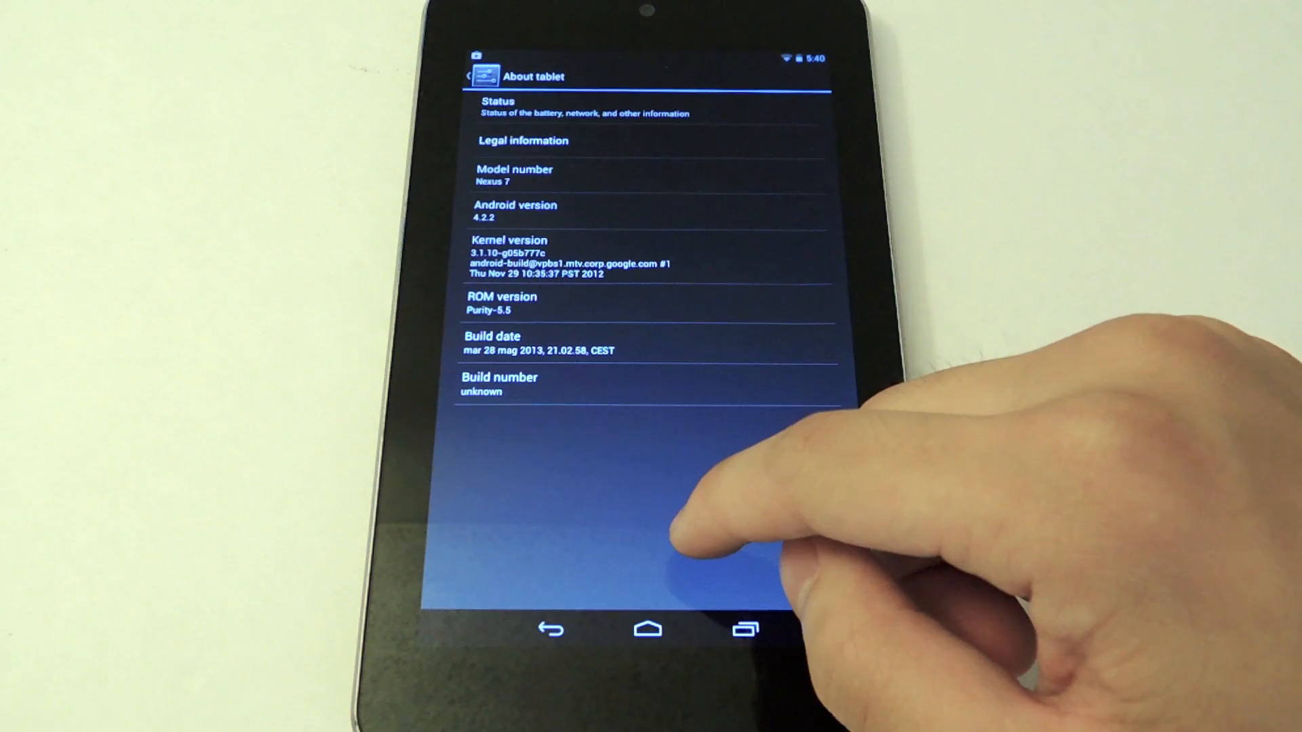